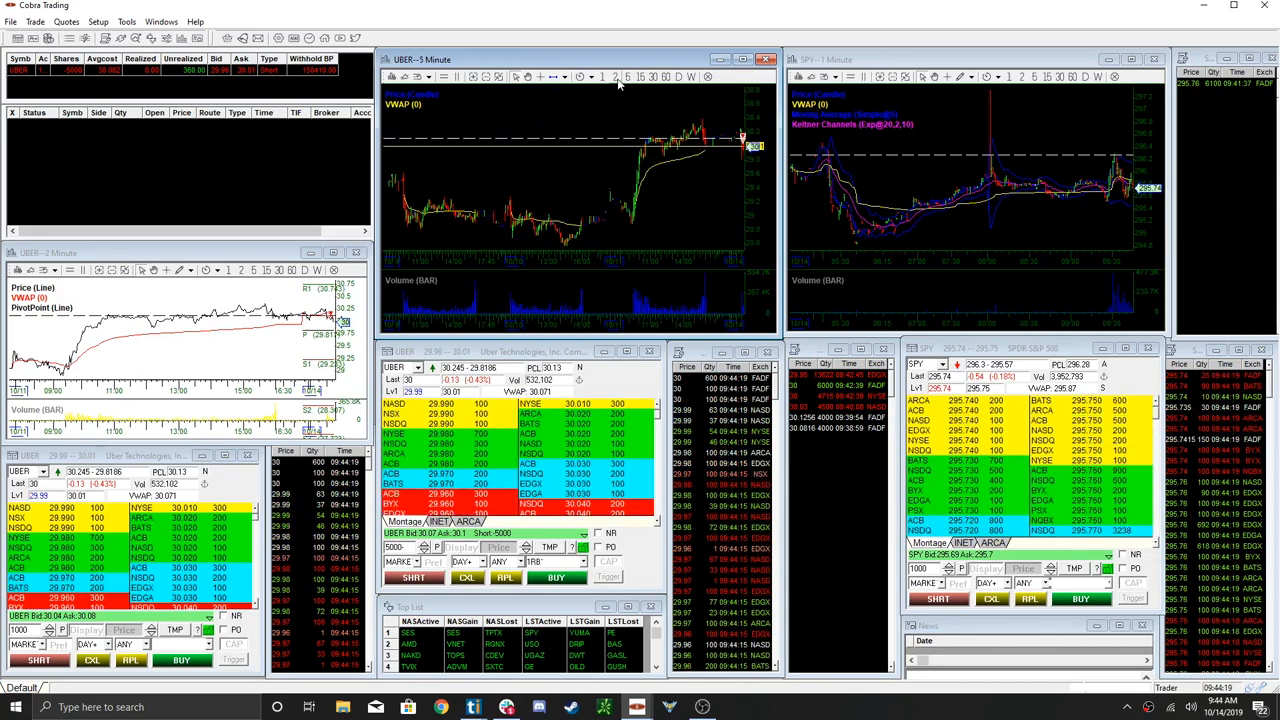
Begin a buy stop order for 2500 UBER shares from the montage.
left_click(604, 76)
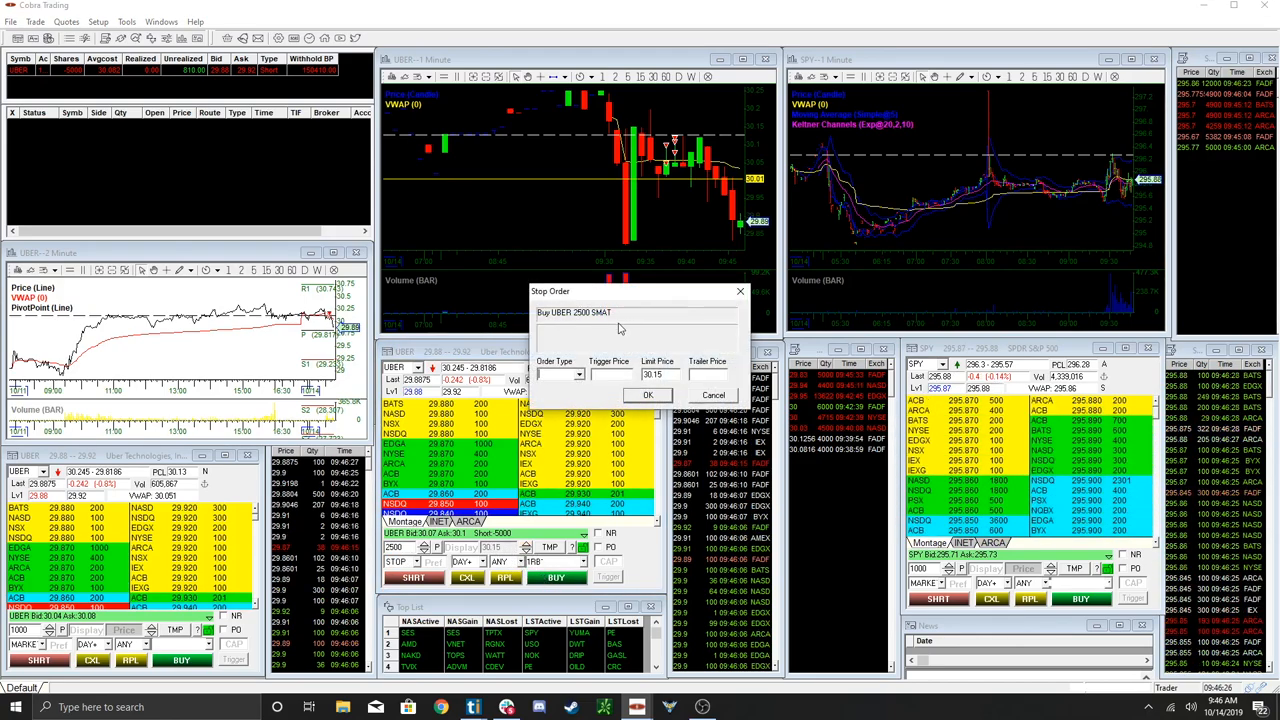
Place a market buy stop for 2500 UBER triggering at 30.14, then cancel and restart it.
type("10")
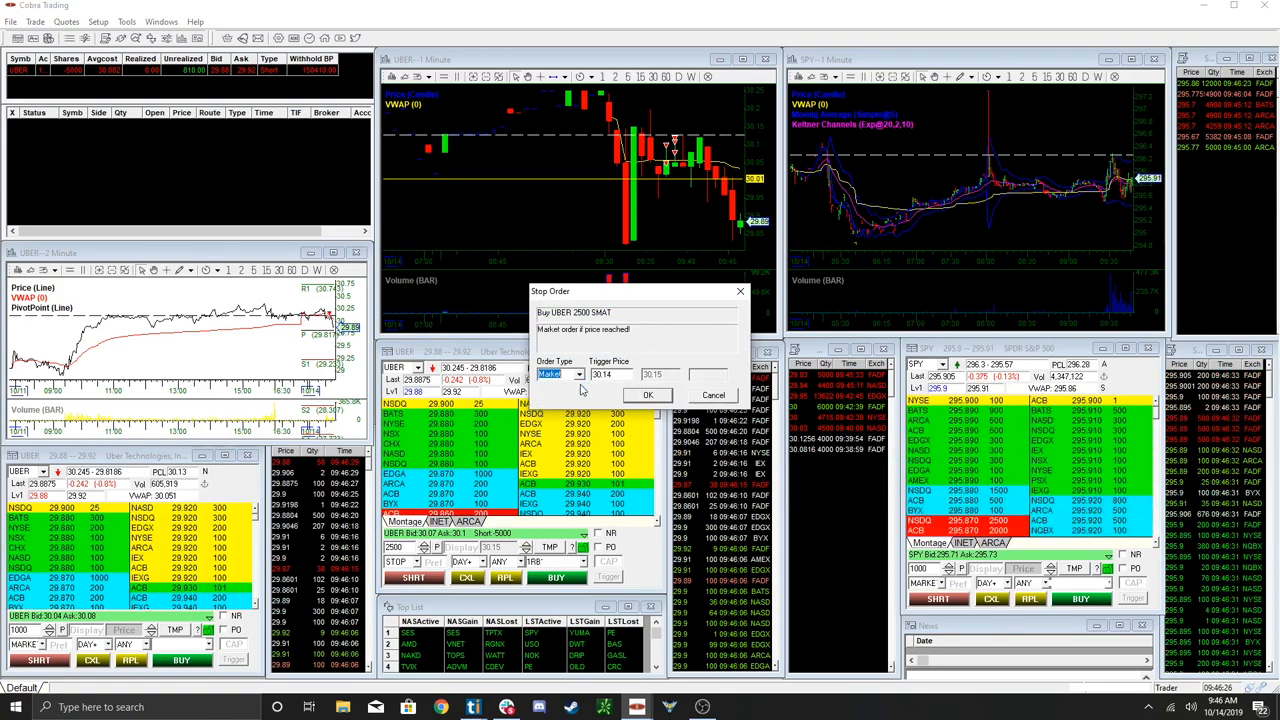
left_click(648, 394)
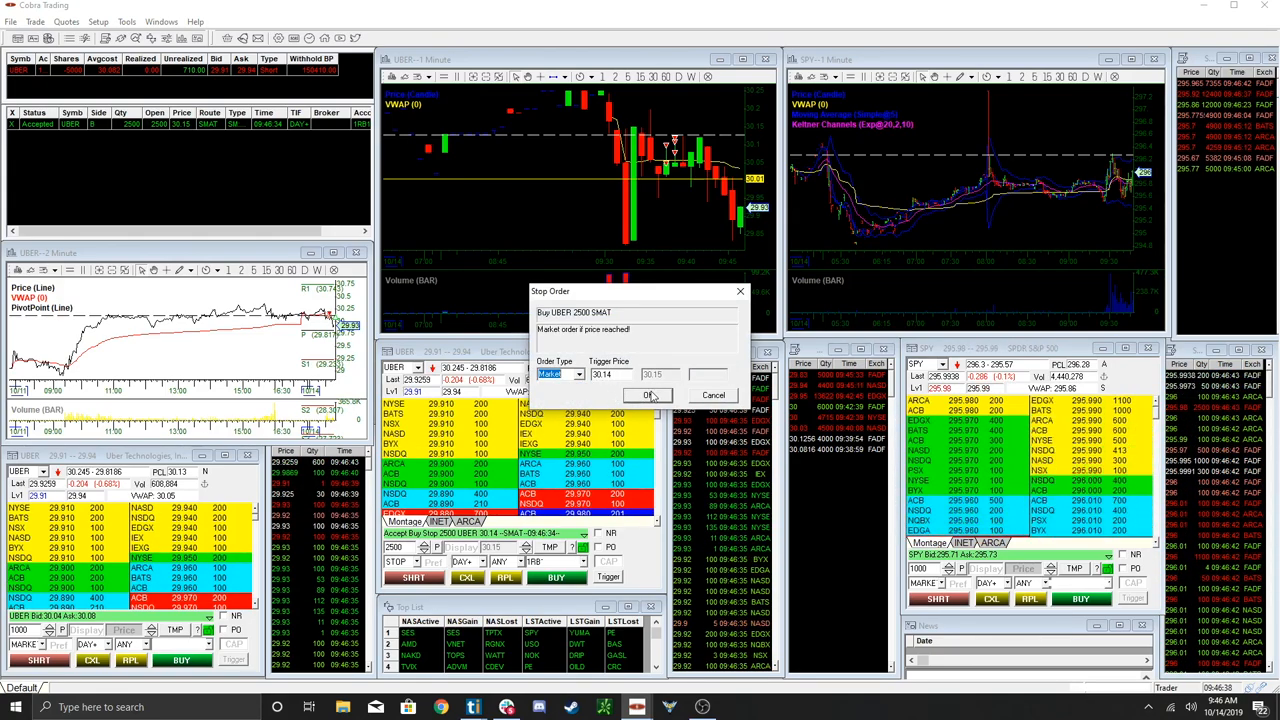
left_click(646, 396)
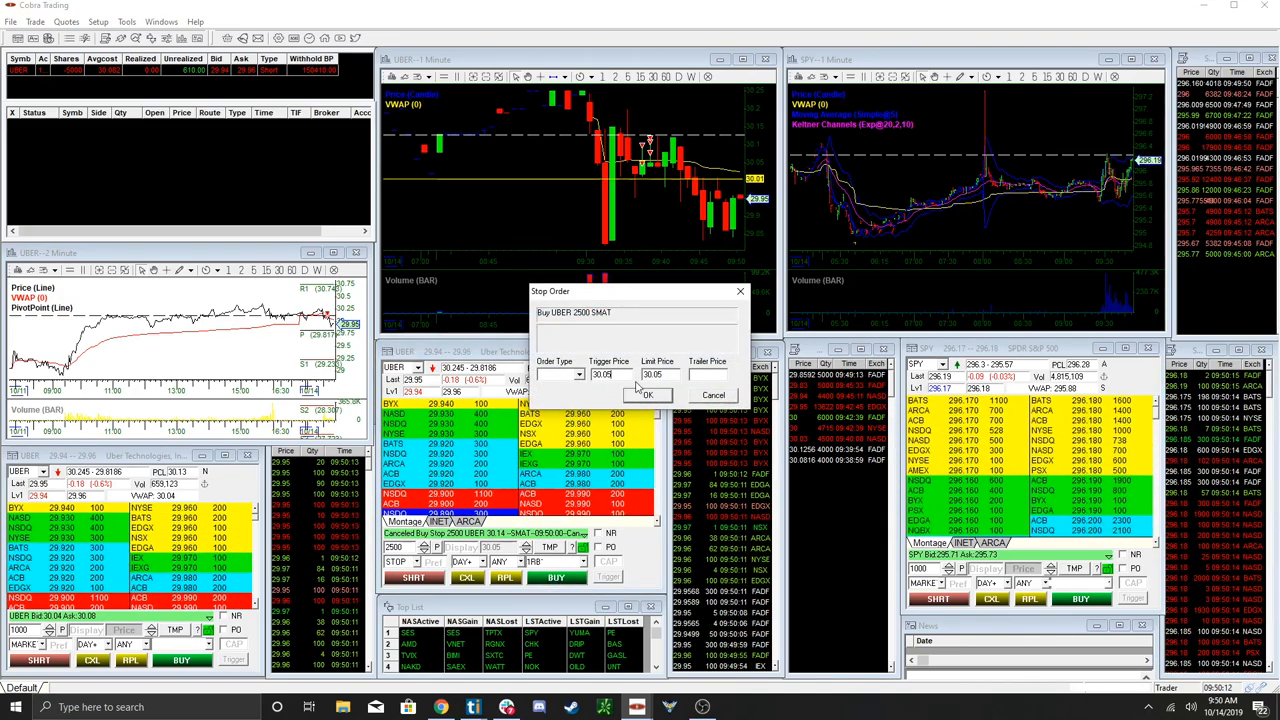
Send the replacement buy stop for 2500 UBER triggering at 30.05.
left_click(648, 394)
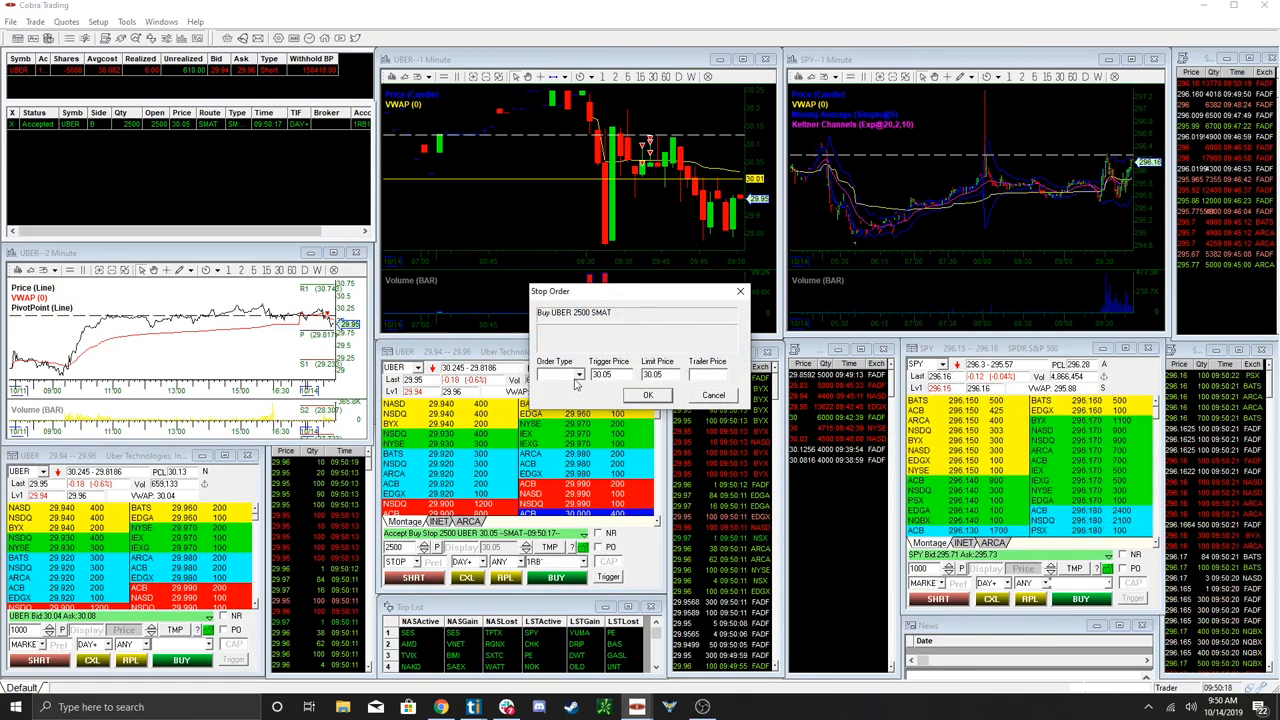
left_click(648, 394)
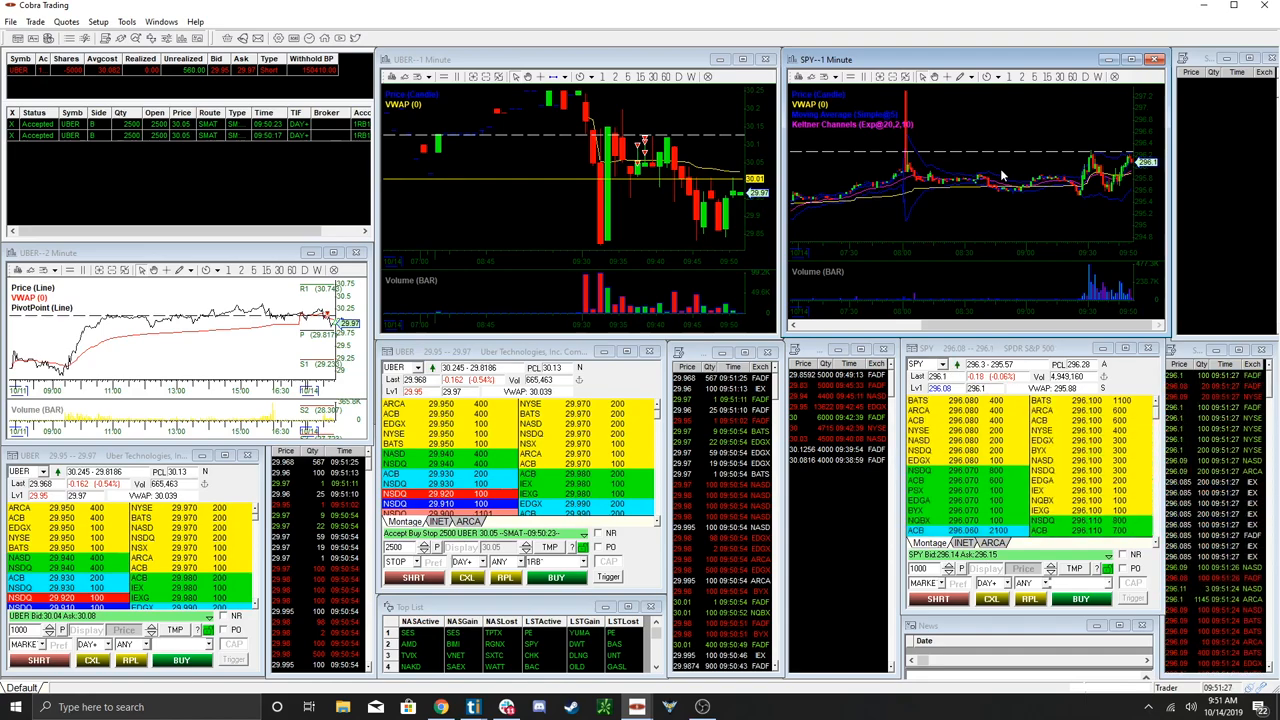
mouse_move(1008, 150)
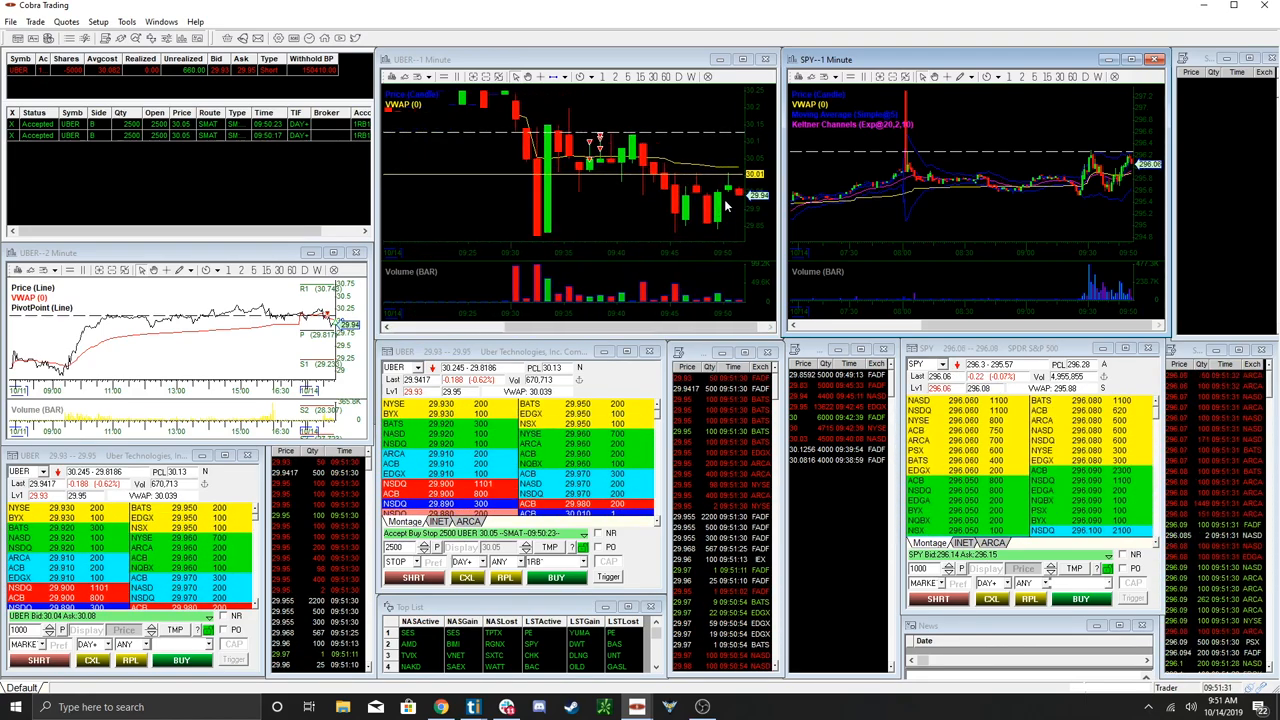
mouse_move(736, 240)
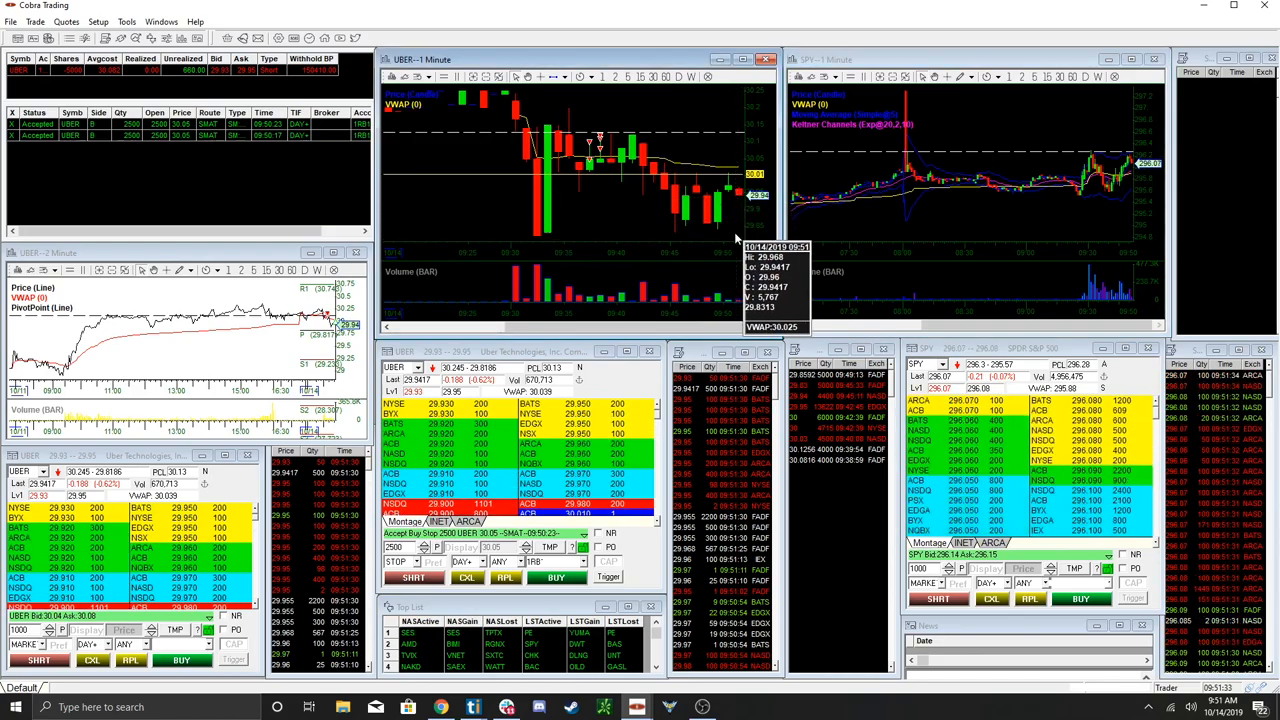